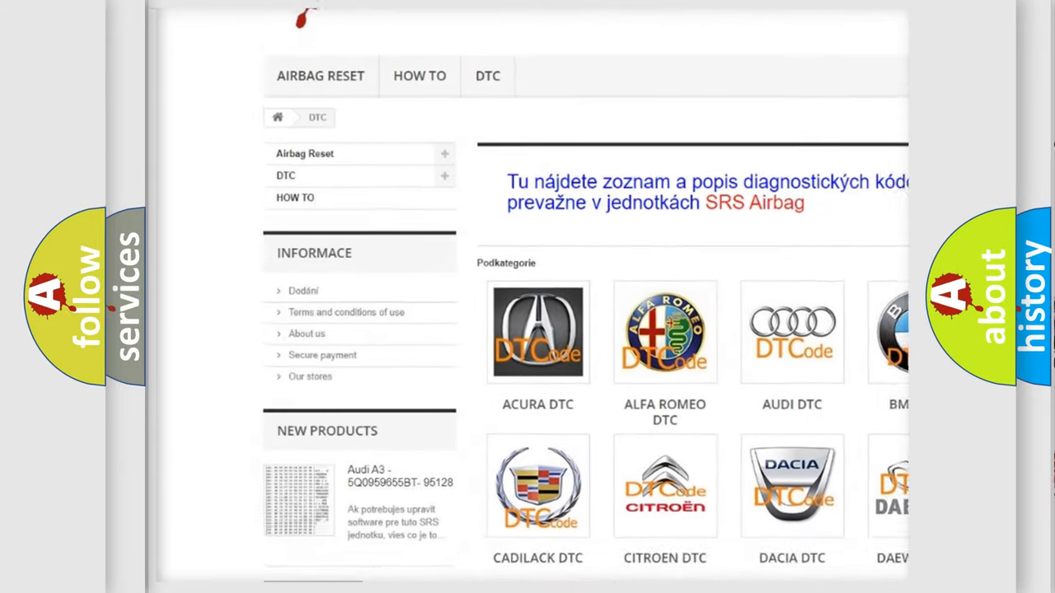
{"action": "scroll", "scroll_direction": "down", "scroll_amount": 3}
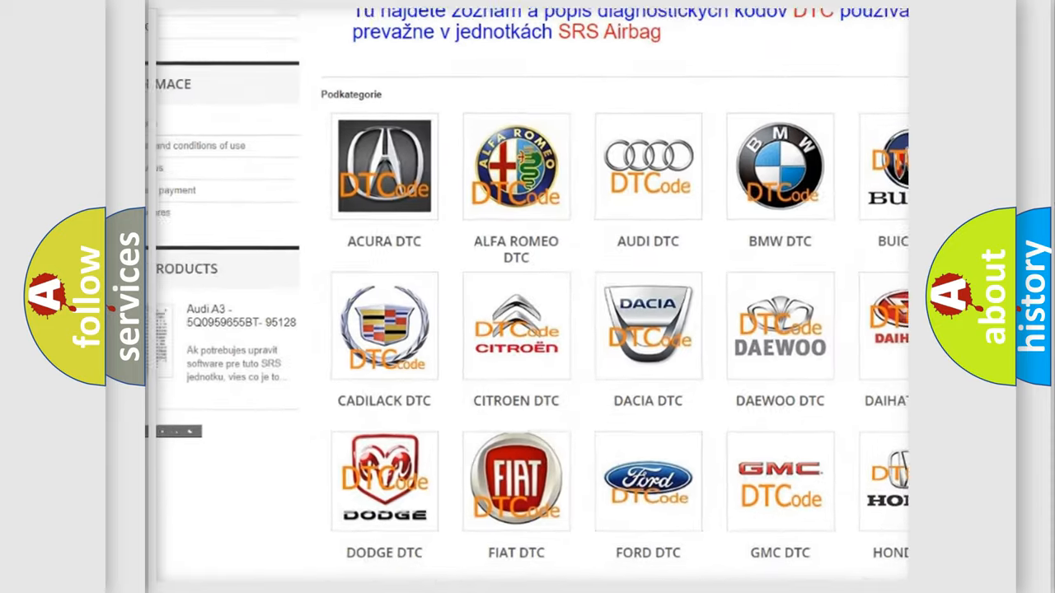
{"action": "scroll", "scroll_direction": "down", "scroll_amount": 3}
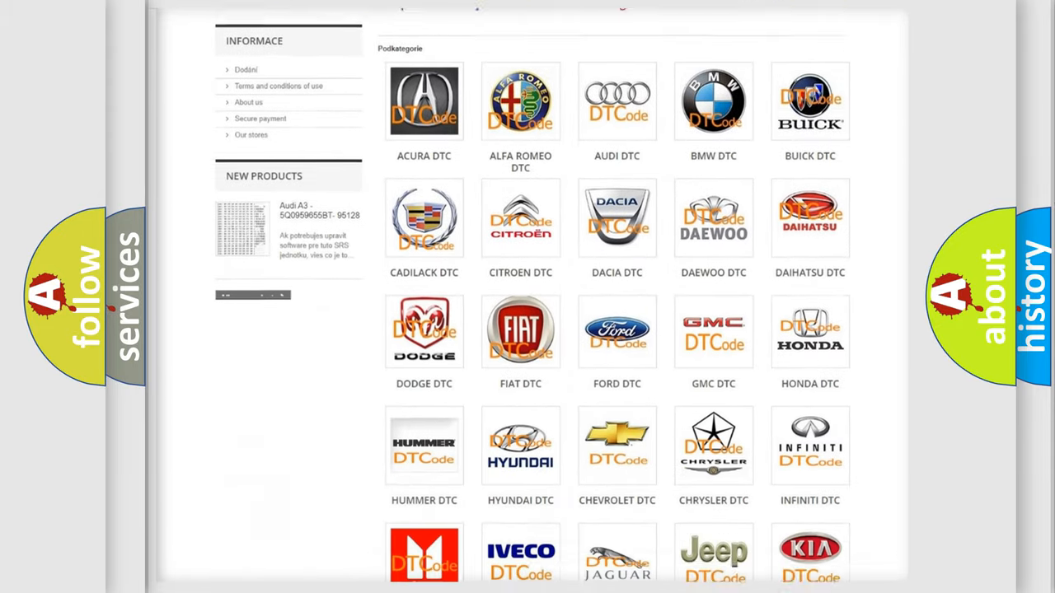
{"action": "scroll", "scroll_direction": "down", "scroll_amount": 3}
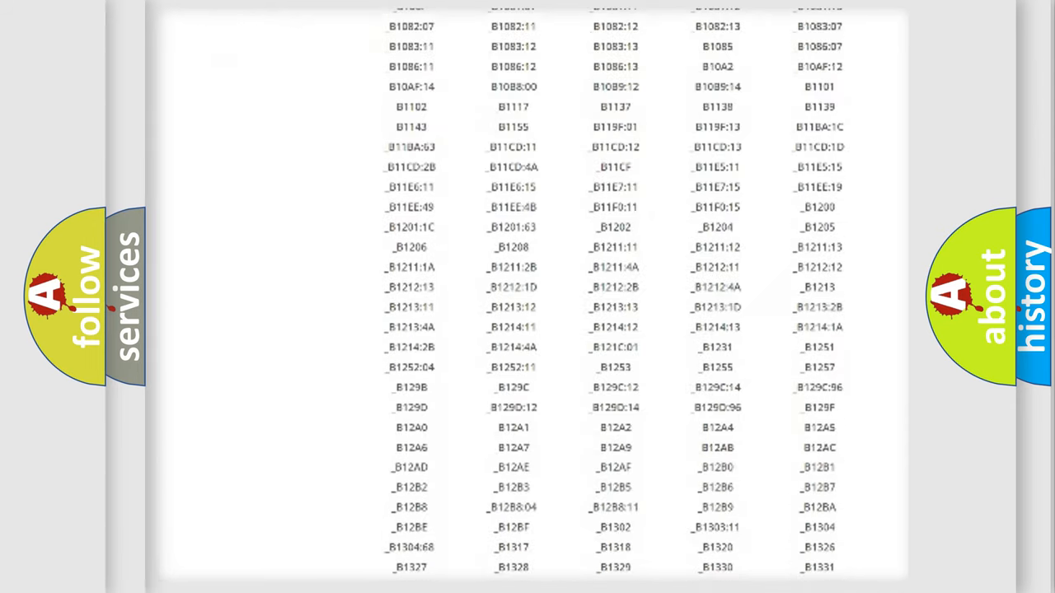
{"action": "scroll", "scroll_direction": "down", "scroll_amount": 3}
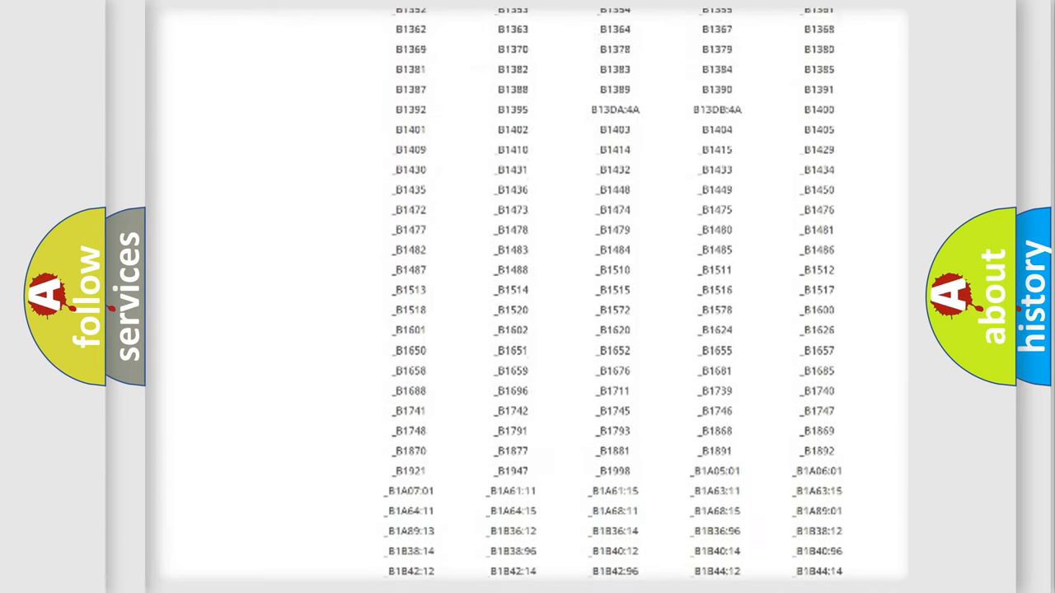